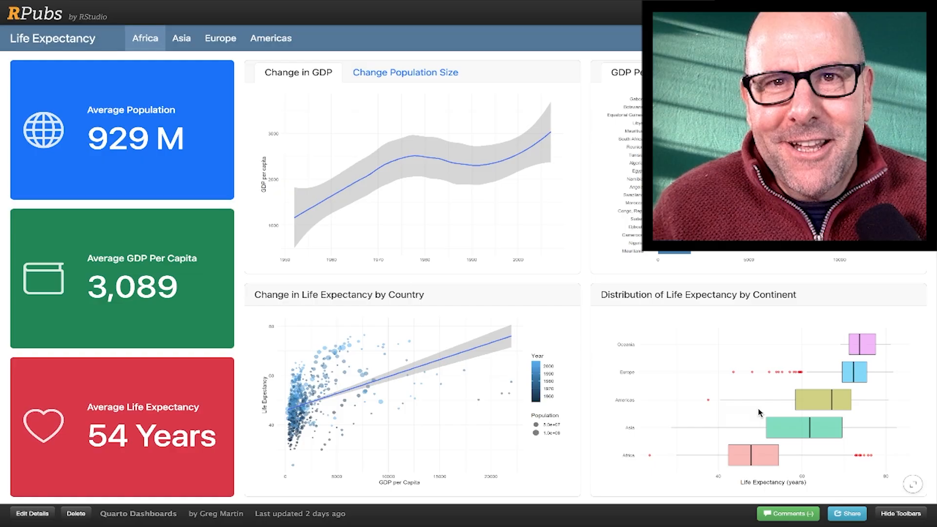
Step: Switch the Life Expectancy dashboard to Africa, then back to Europe's 586 M / 25,054 / 77-year figures
left_click(145, 38)
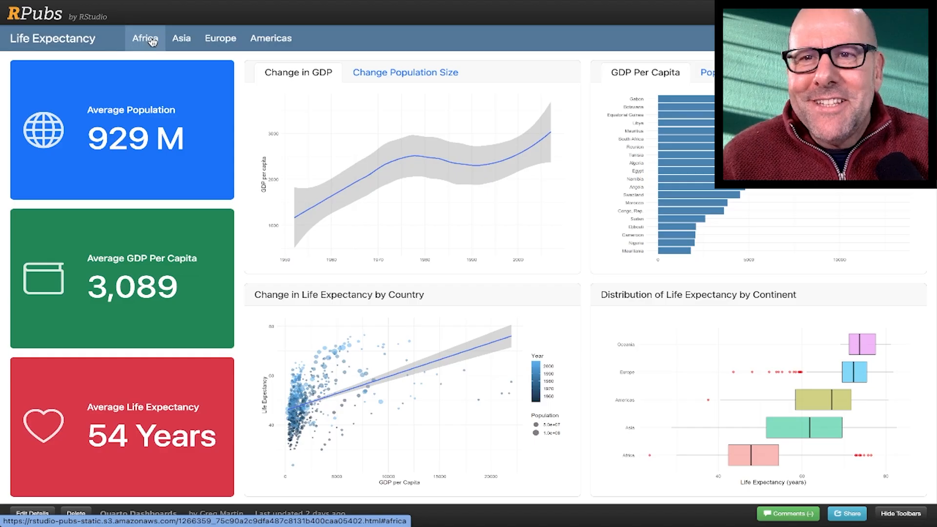
left_click(219, 39)
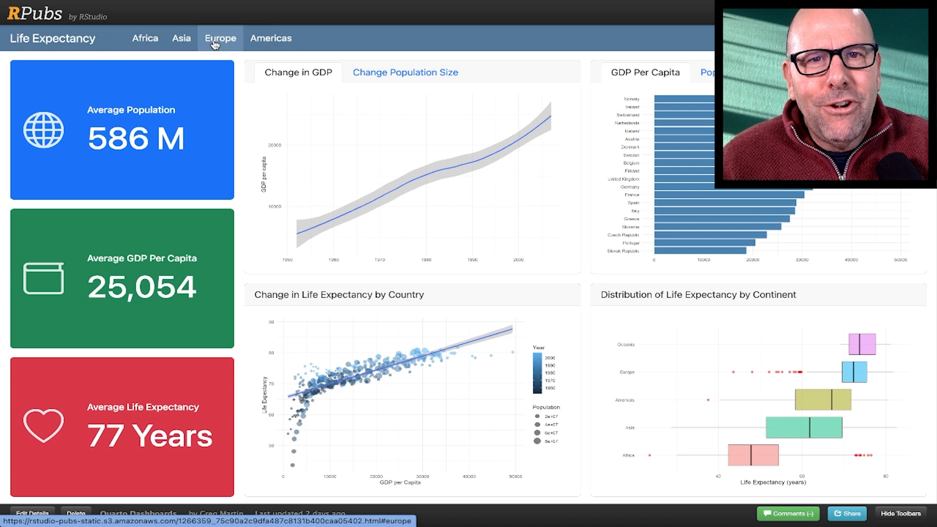
left_click(145, 38)
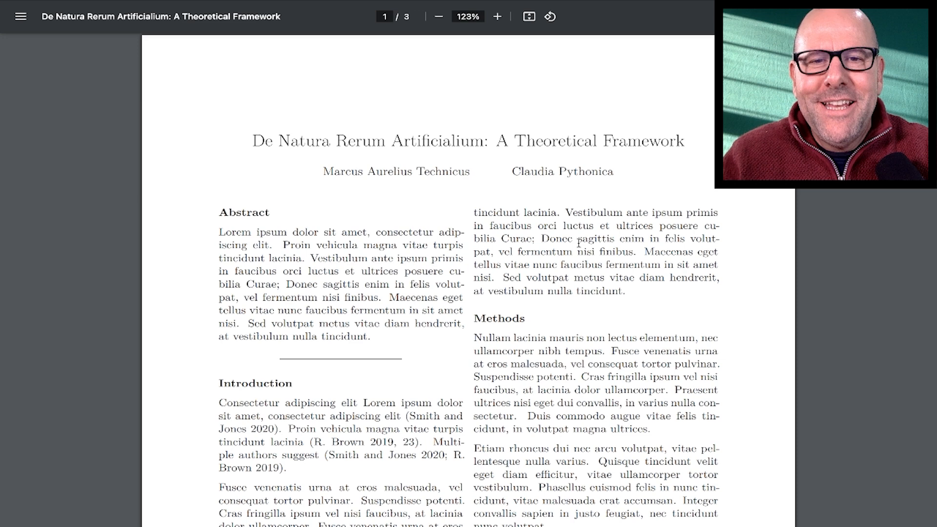
Step: Scroll the theoretical framework PDF down to its References list on page 3
scroll("down", 3)
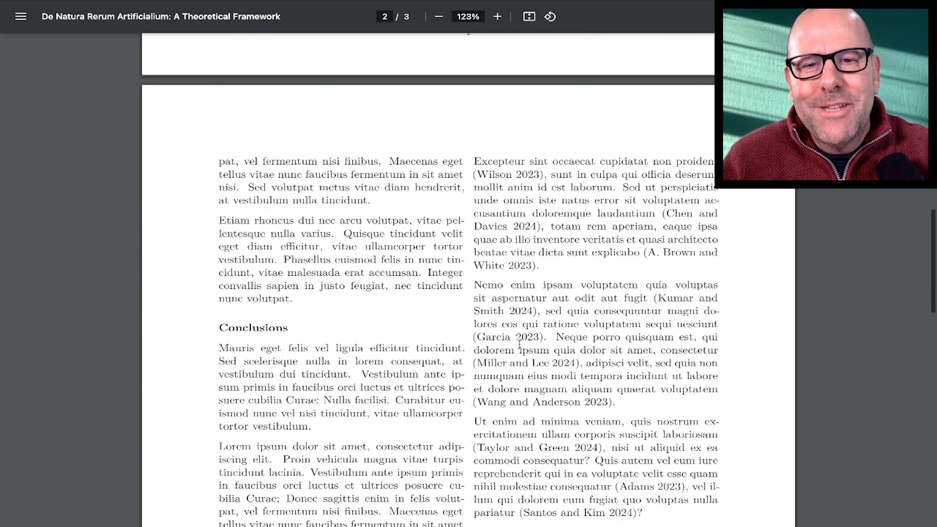
scroll("down", 3)
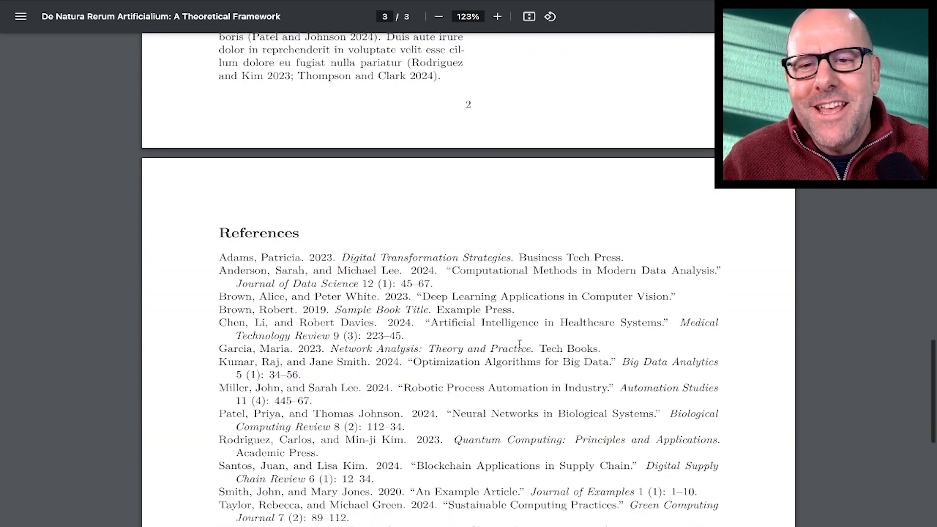
scroll("down", 3)
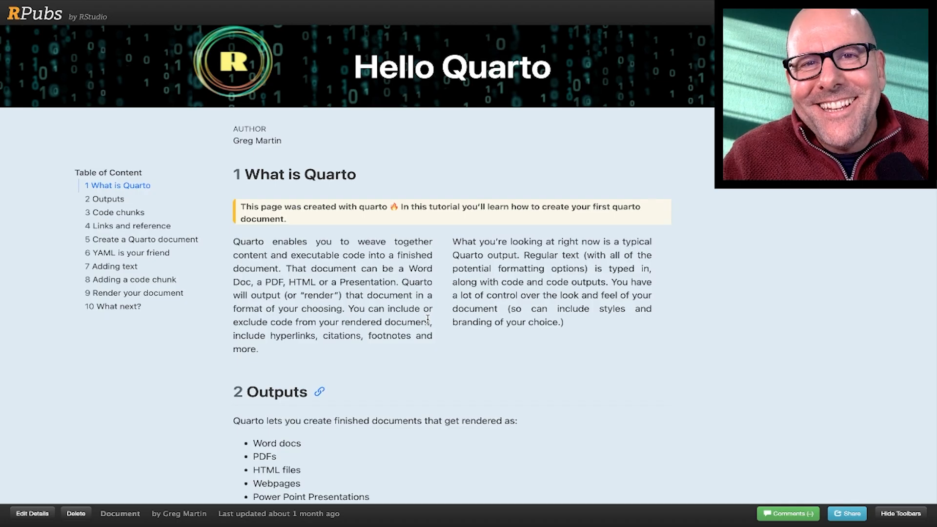
Step: Scroll the Hello Quarto tutorial down to section 3 Code chunks with the chicken-weight plot
scroll("down", 3)
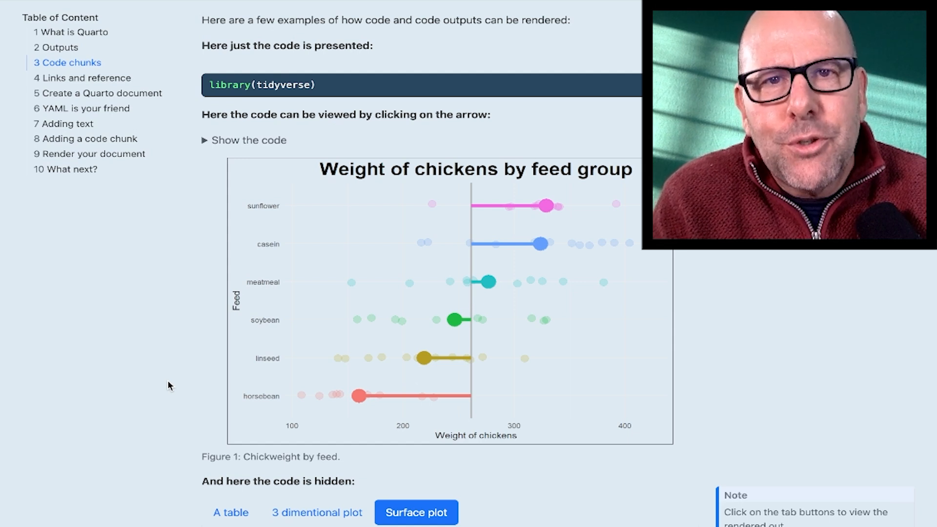
scroll("down", 3)
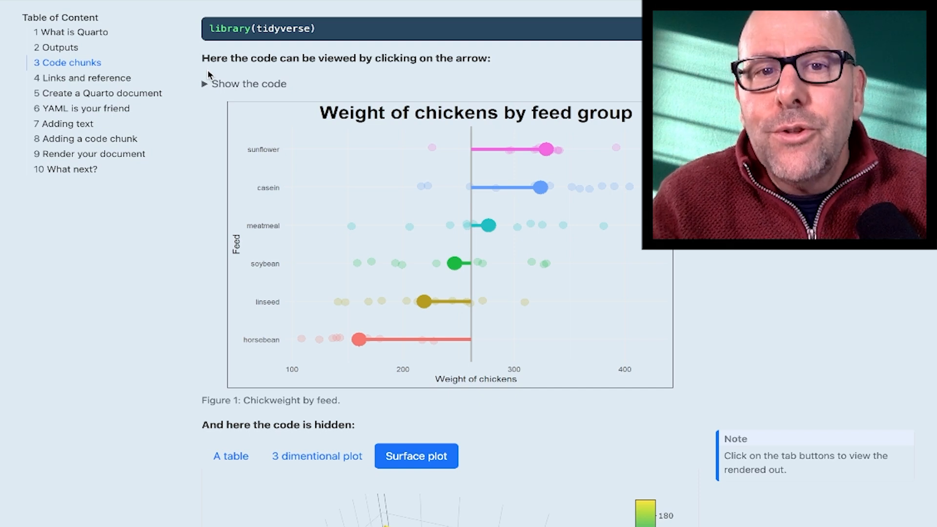
mouse_move(417, 379)
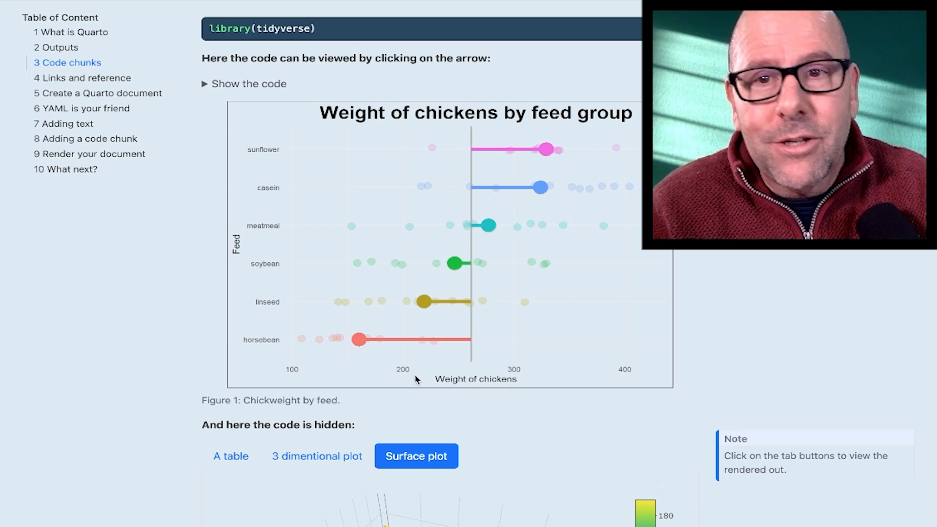
left_click(206, 84)
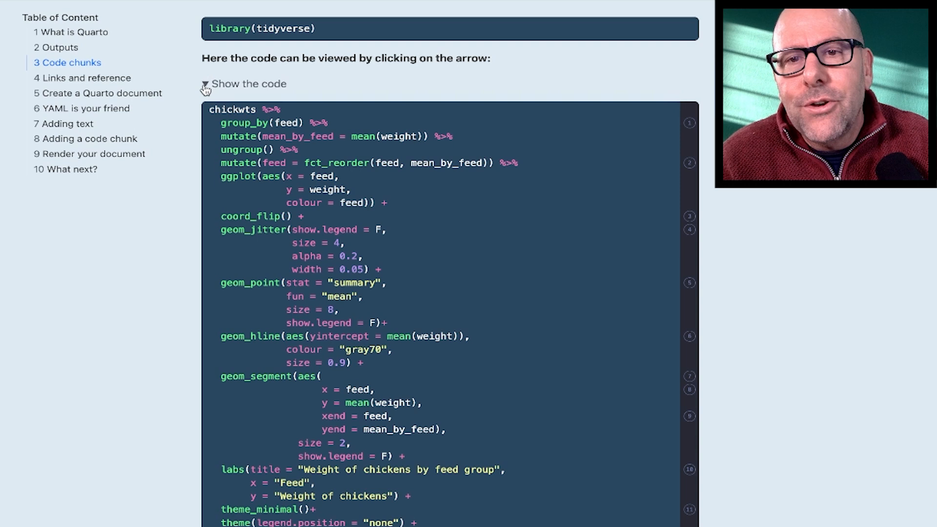
scroll("down", 3)
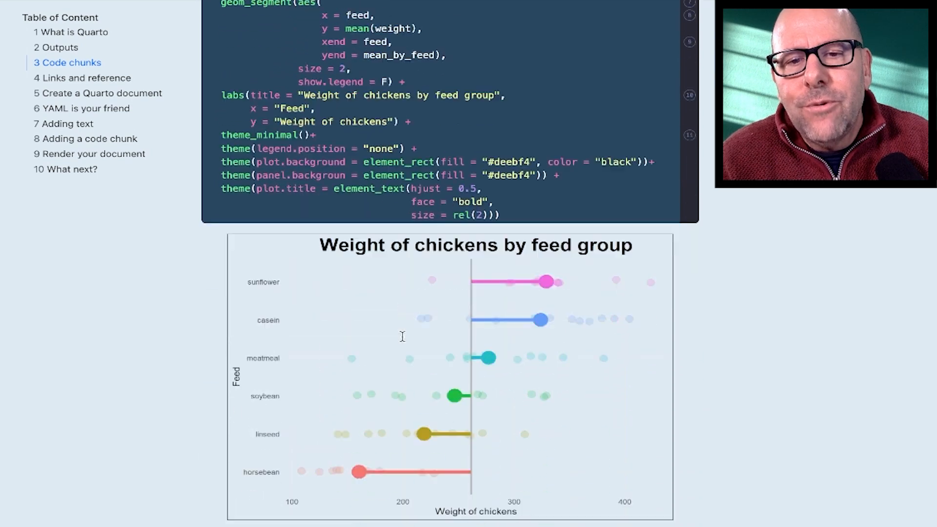
scroll("up", 3)
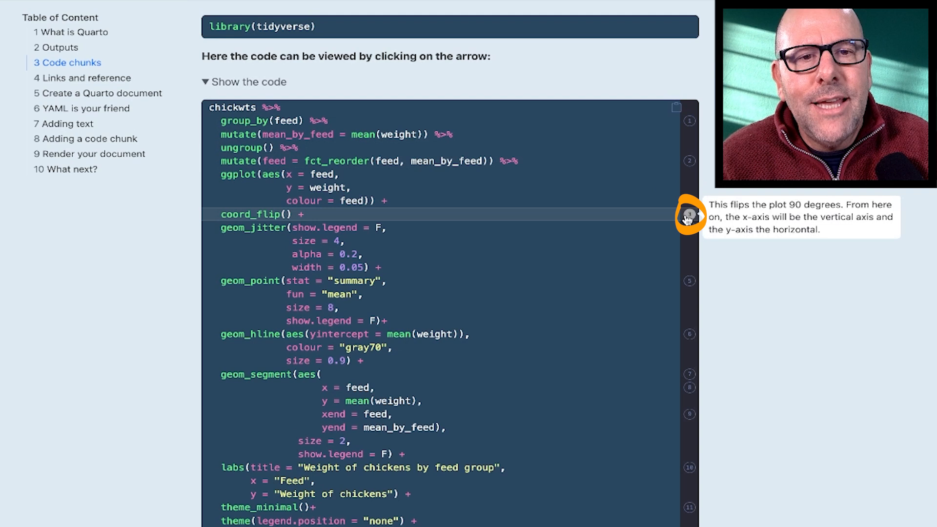
mouse_move(690, 161)
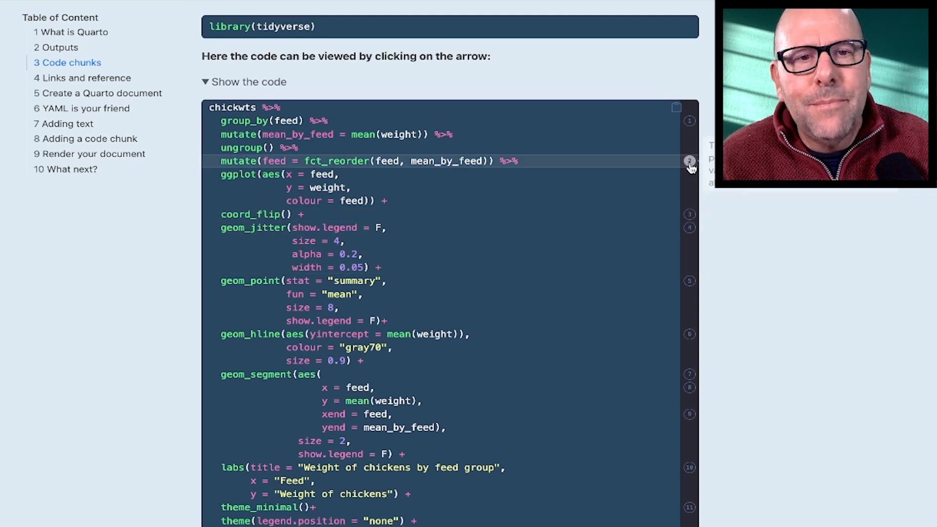
left_click(206, 82)
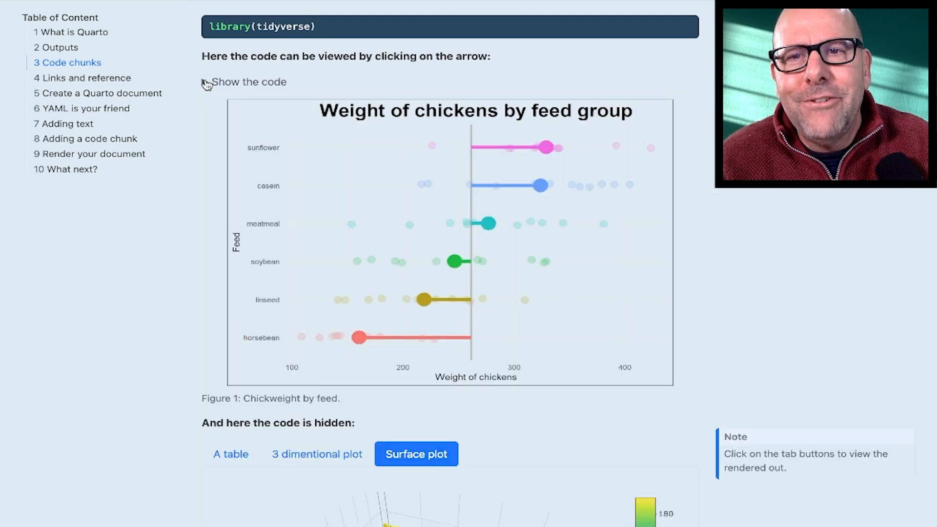
mouse_move(797, 252)
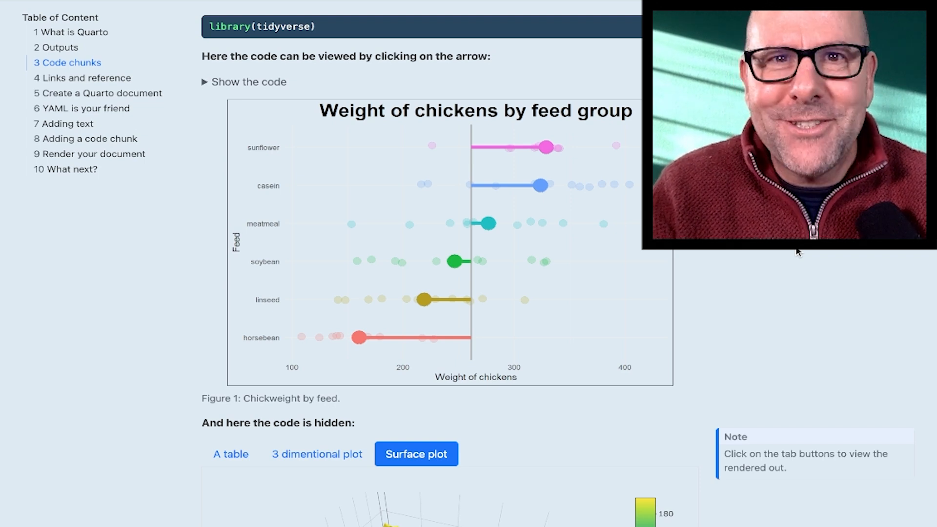
Step: Scroll the Hello Quarto page past the surface plot to section 4 Links and reference
scroll("down", 3)
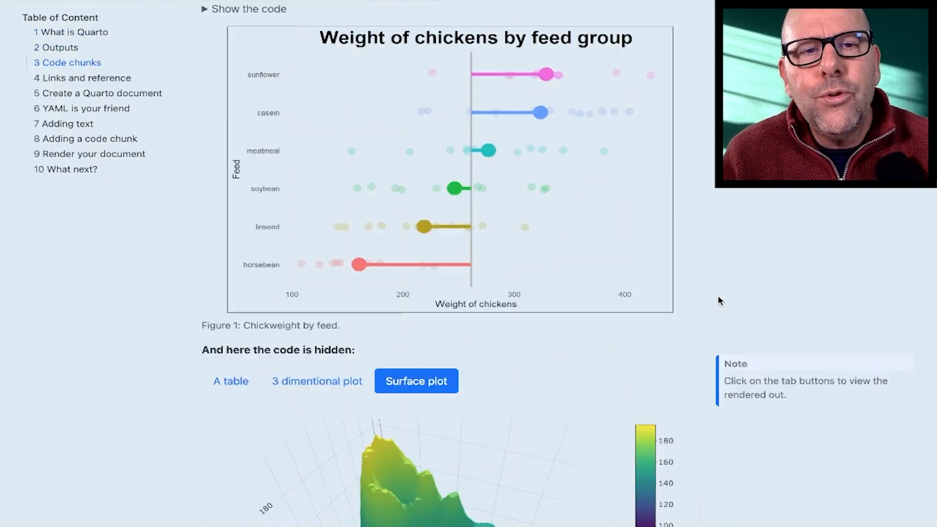
scroll("down", 3)
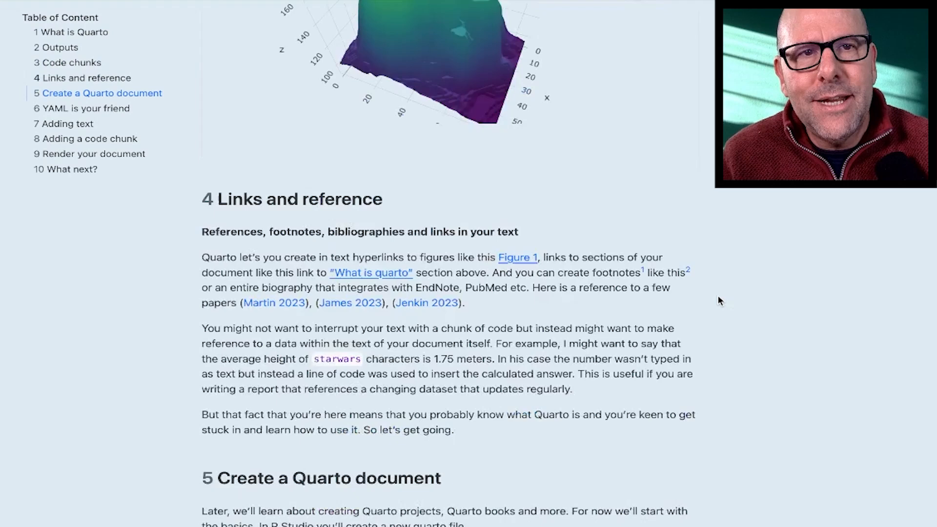
scroll("up", 3)
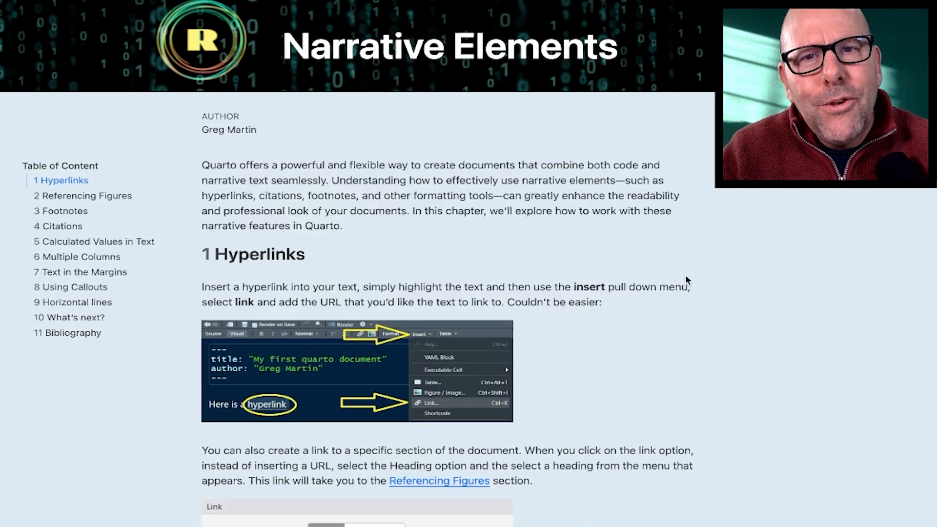
mouse_move(400, 148)
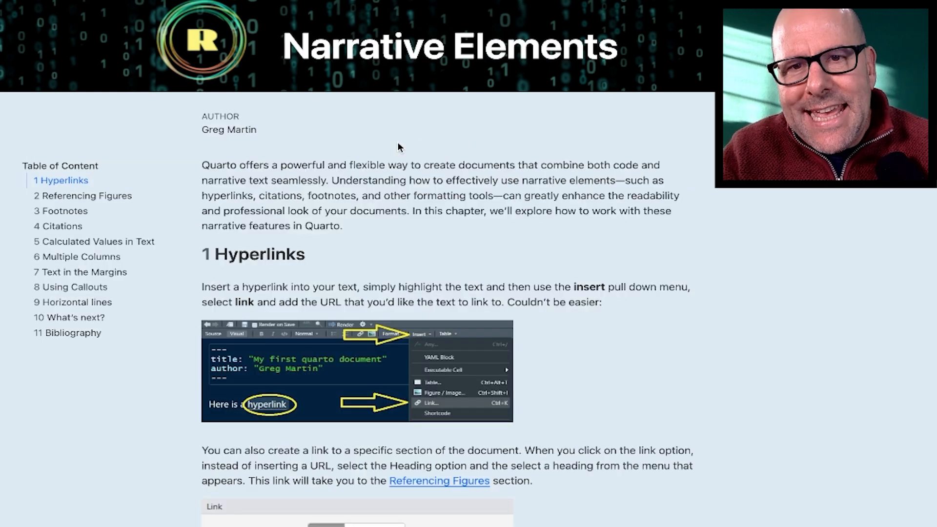
mouse_move(414, 251)
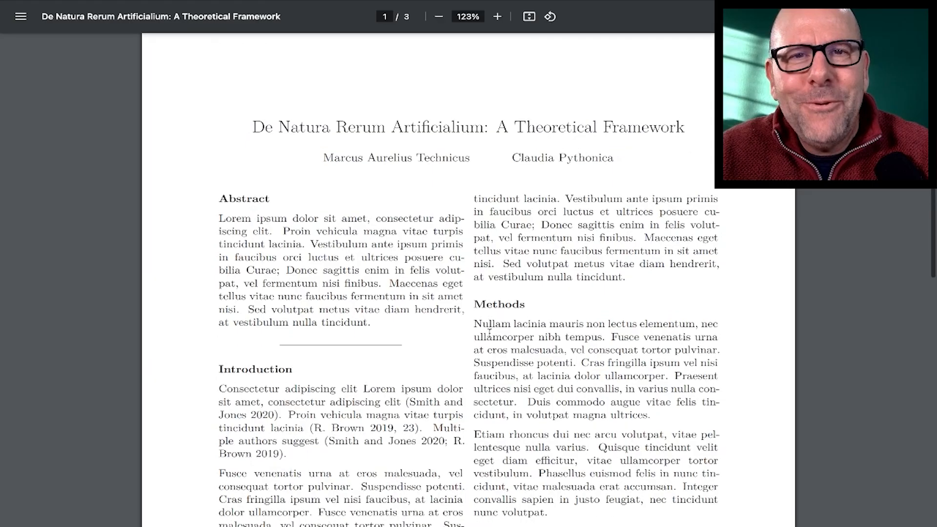
Step: Scroll the theoretical framework PDF to its first page
scroll("down", 3)
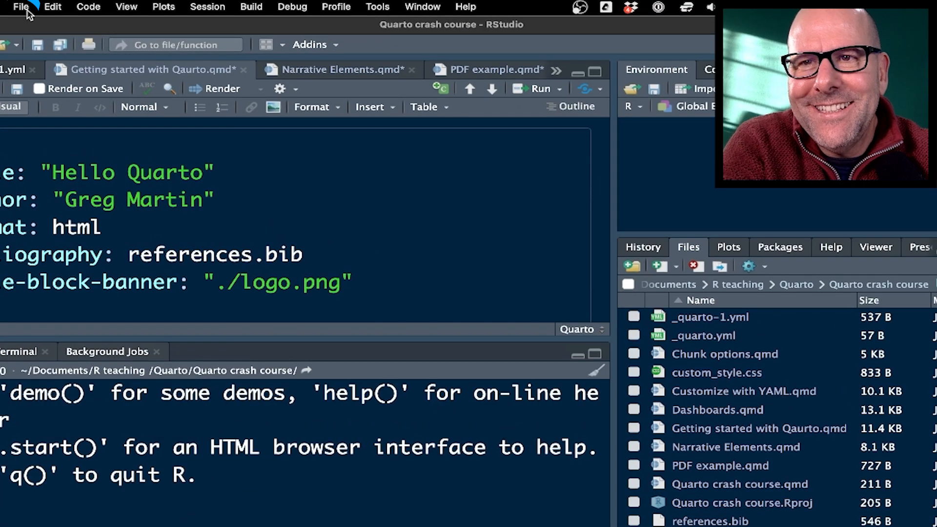
Step: Create a new Quarto HTML document titled 'Test document' using the visual editor
left_click(21, 6)
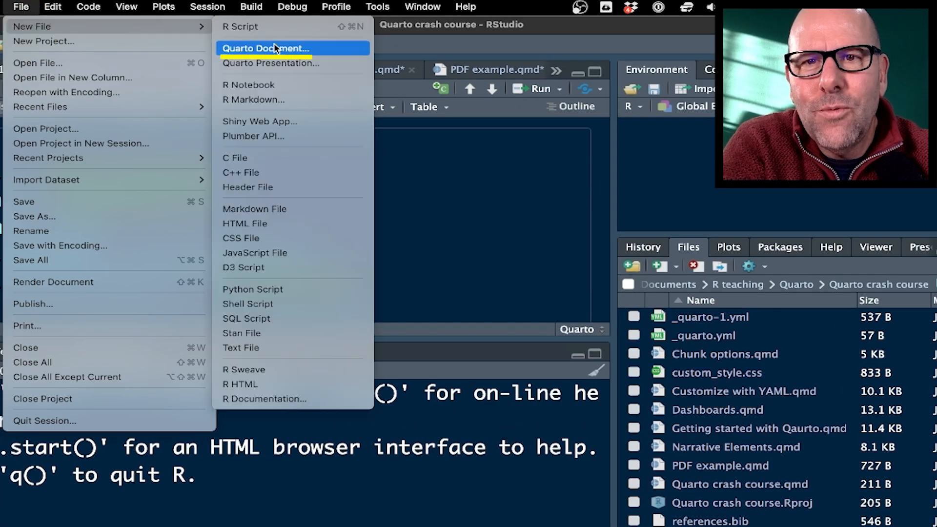
left_click(264, 48)
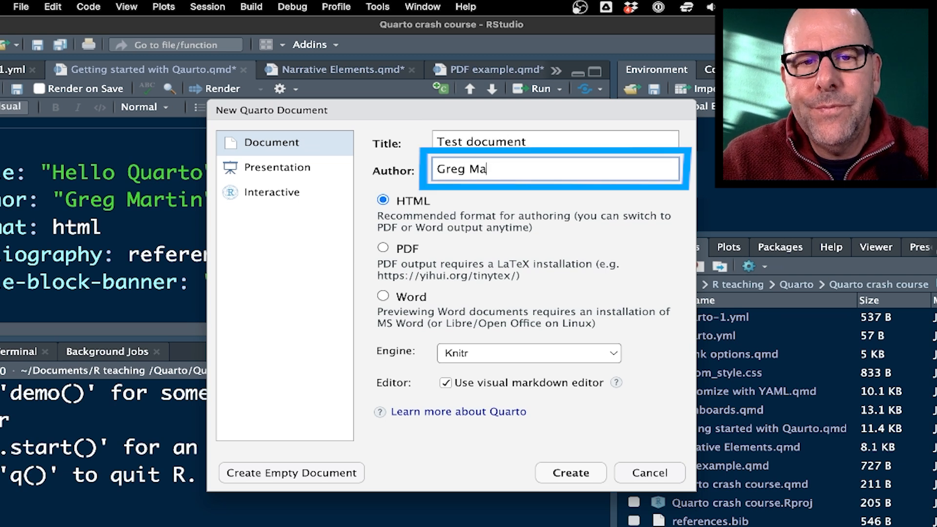
type("rtin")
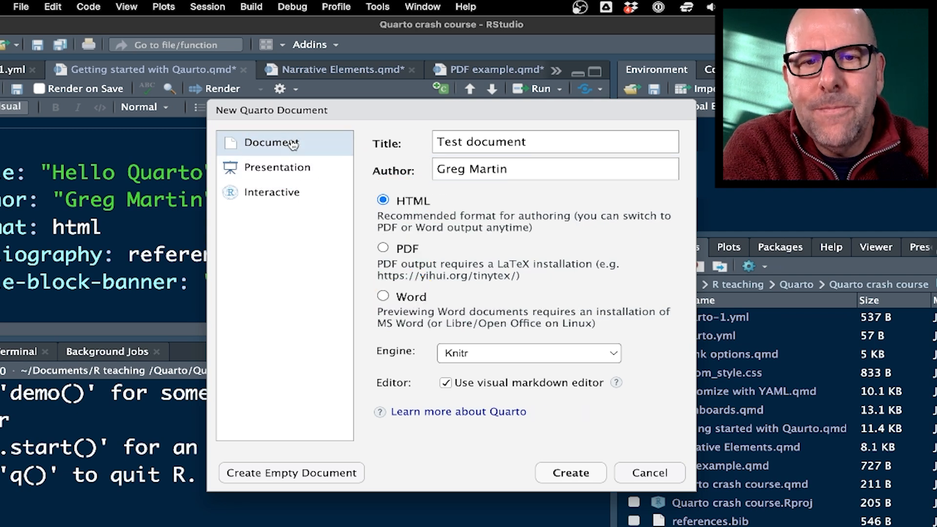
mouse_move(427, 223)
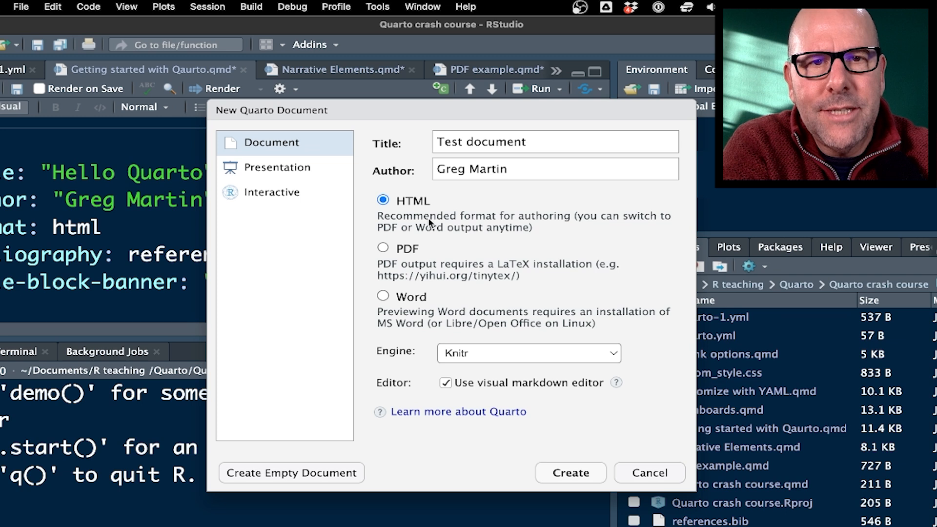
mouse_move(569, 473)
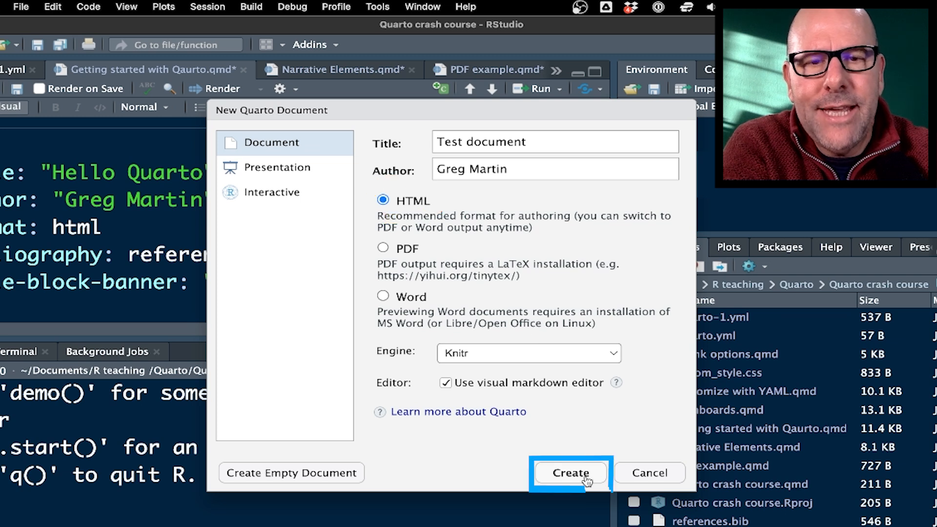
left_click(568, 473)
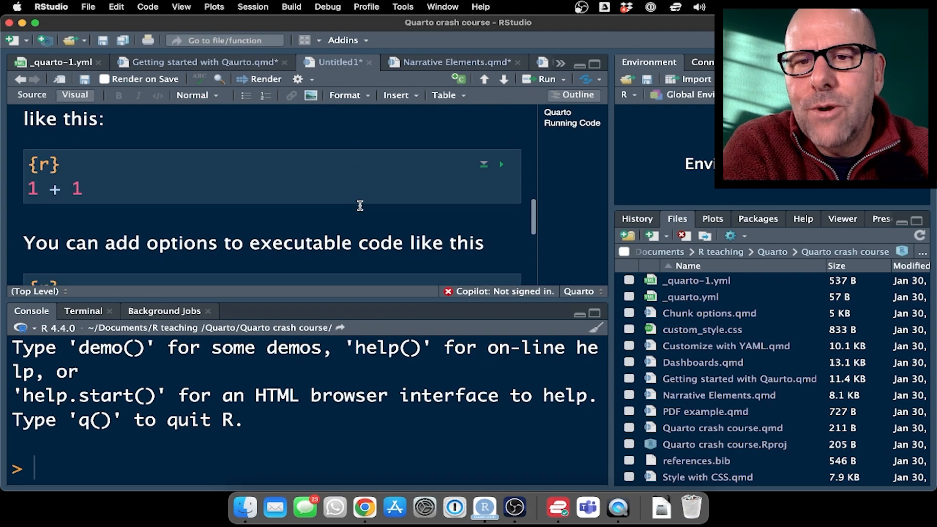
scroll("up", 3)
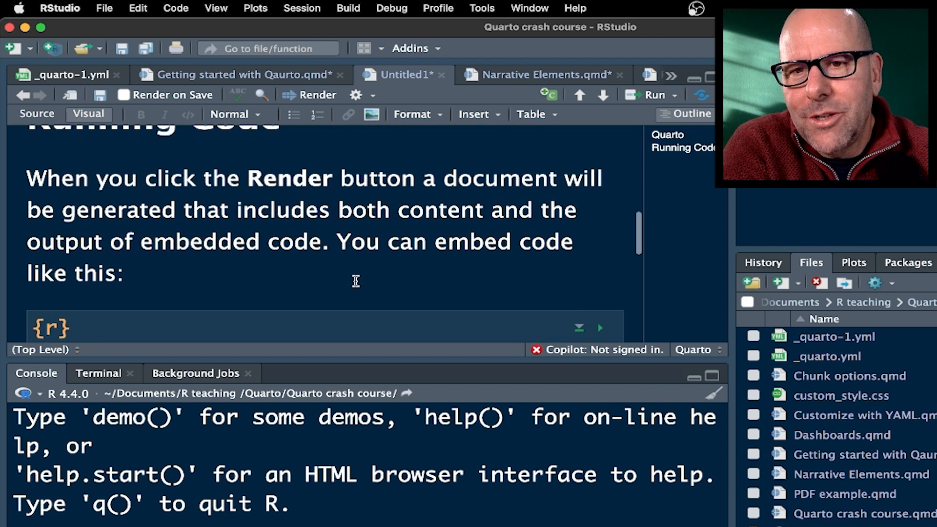
scroll("up", 3)
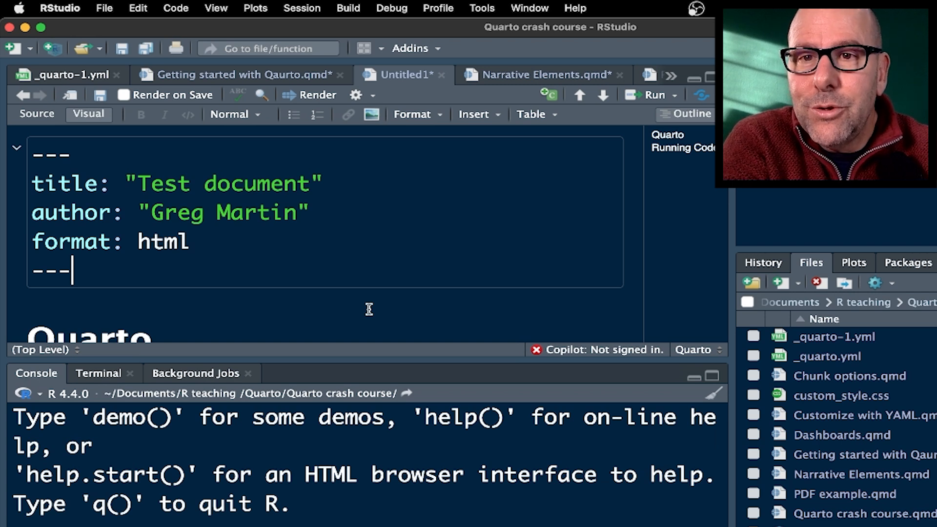
mouse_move(50, 249)
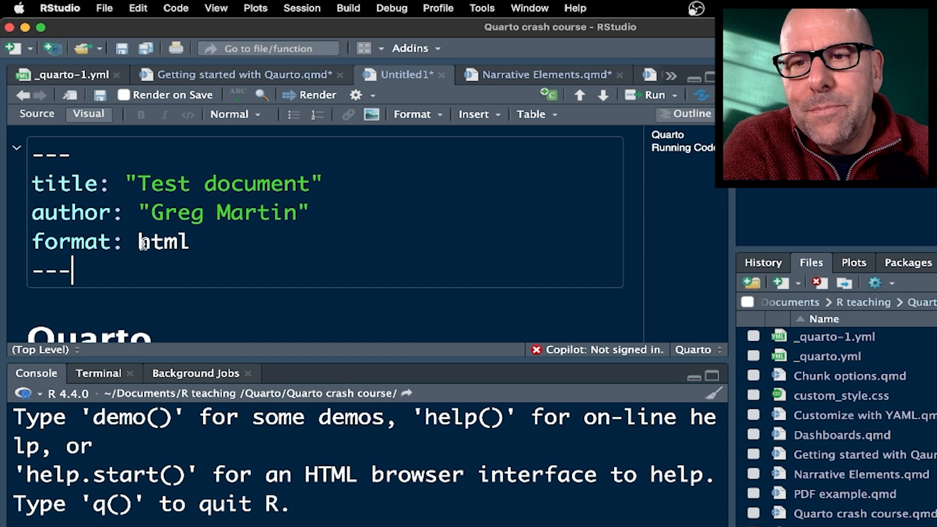
mouse_move(197, 239)
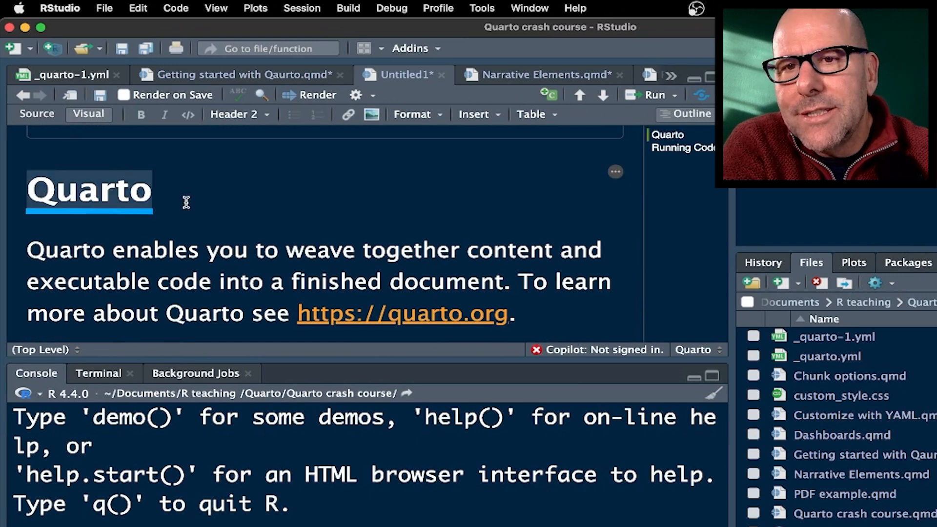
Step: Make the Quarto heading a Header 1 and overwrite the paragraph's first words with scratch text
left_click(238, 114)
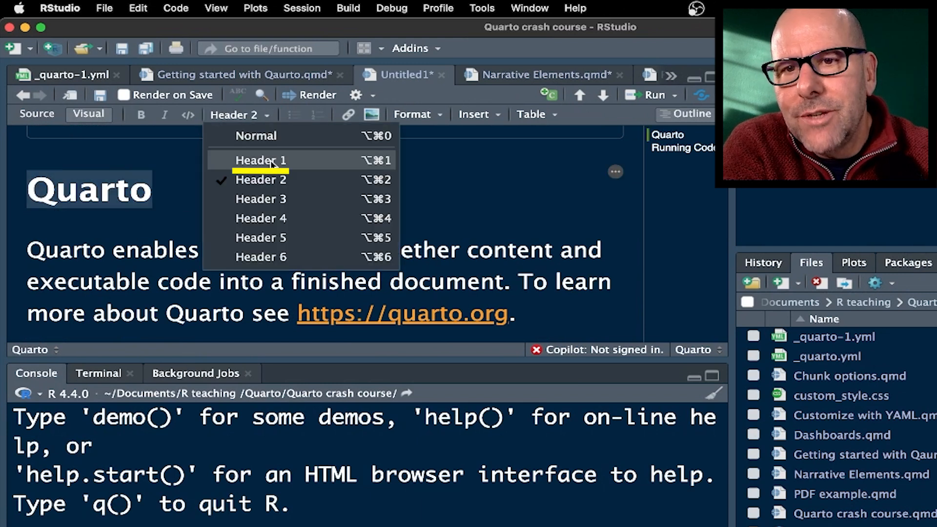
left_click(260, 159)
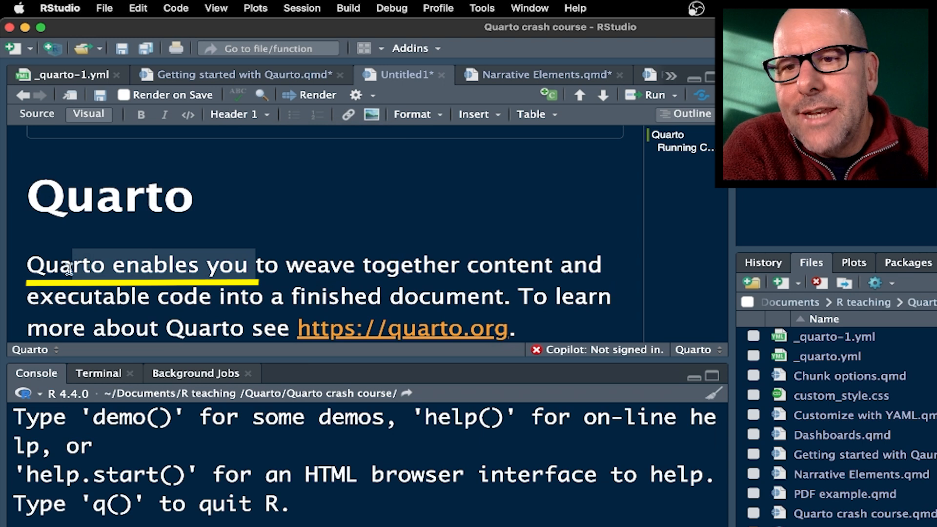
type("djflksdjflsdfj")
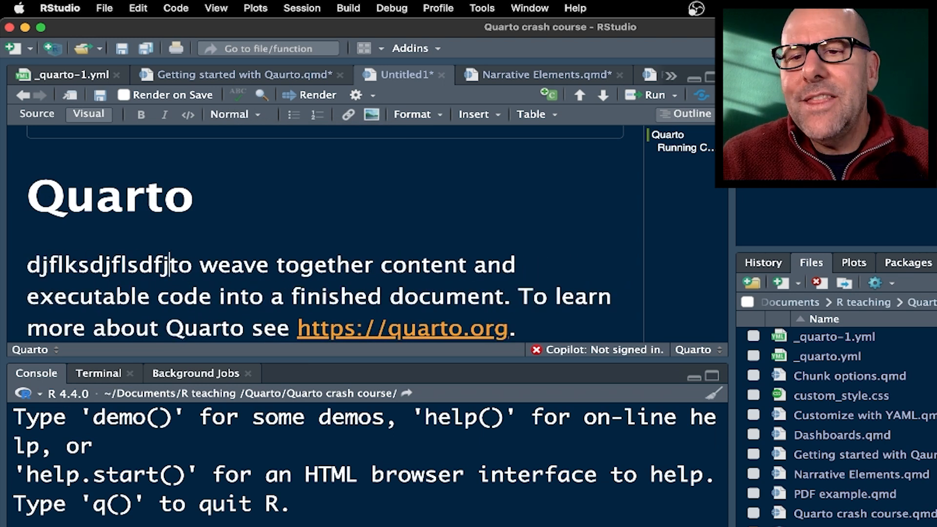
key("backspace")
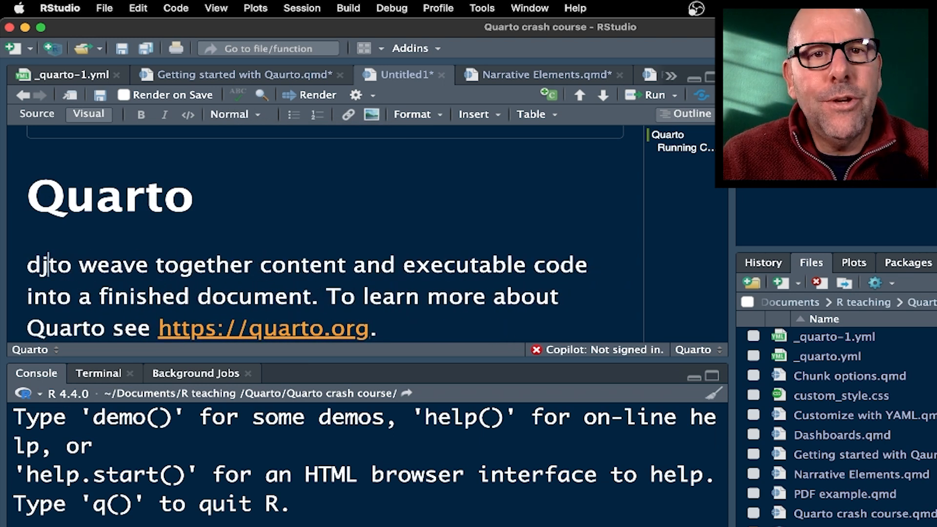
Step: Review the 1 + 1 and echo: false chunks, selecting the echo: false option line
scroll("down", 3)
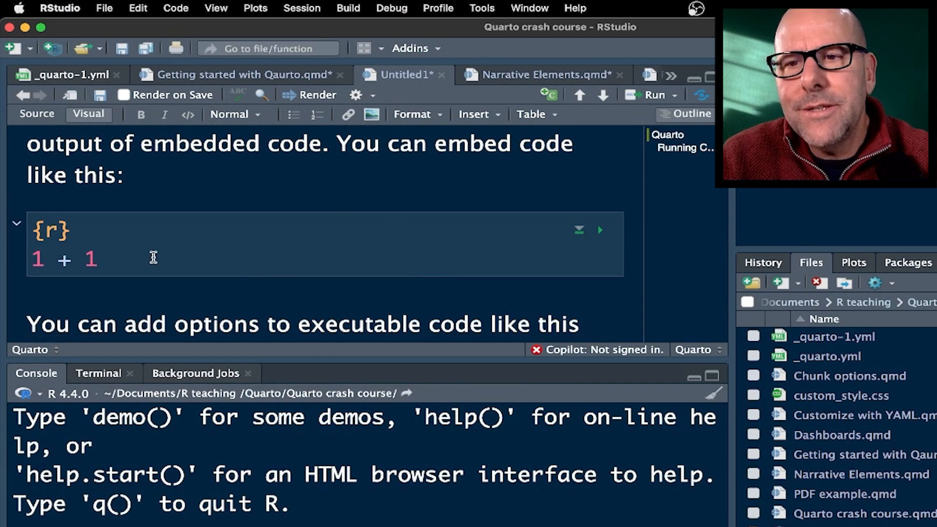
mouse_move(56, 265)
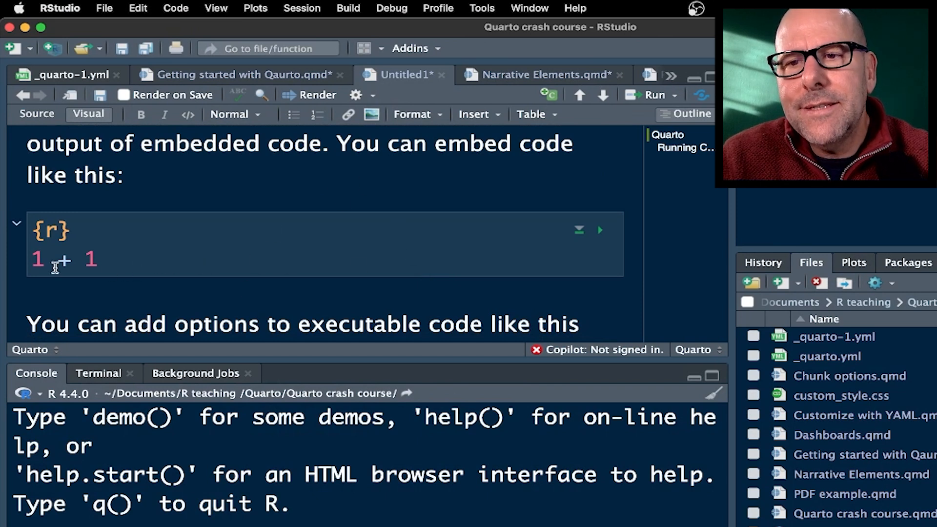
mouse_move(141, 265)
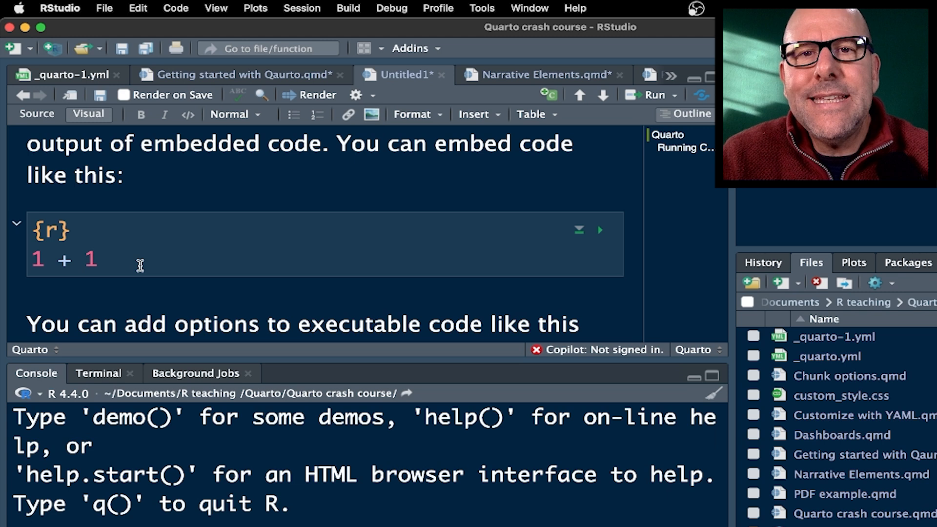
mouse_move(53, 250)
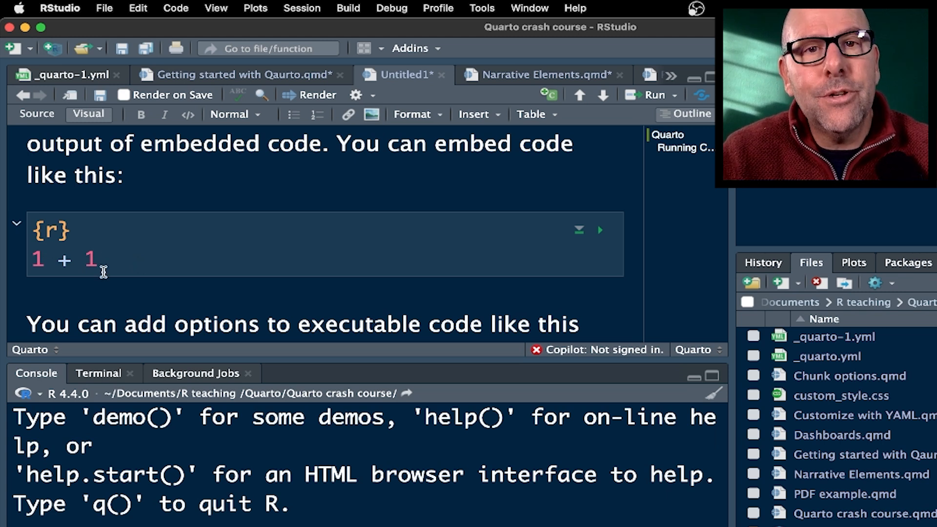
scroll("down", 3)
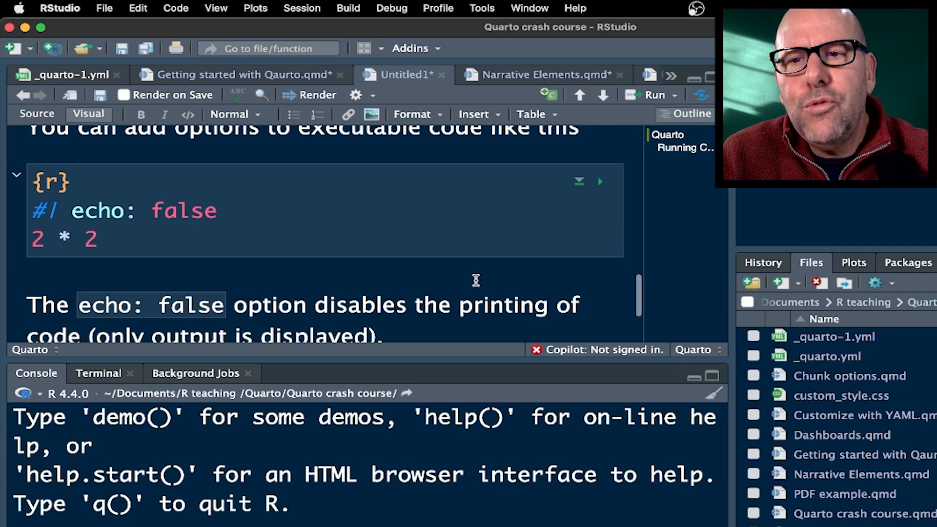
scroll("up", 3)
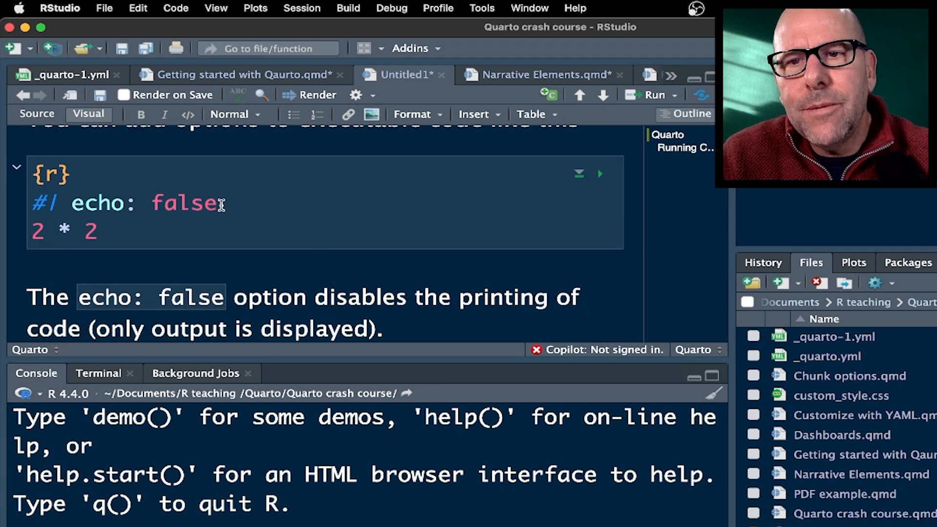
triple_click(126, 203)
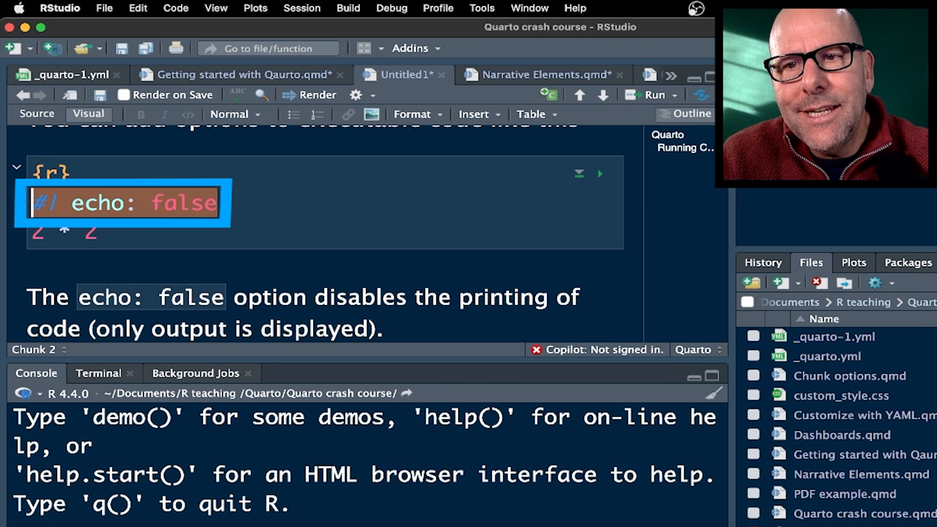
left_click(222, 242)
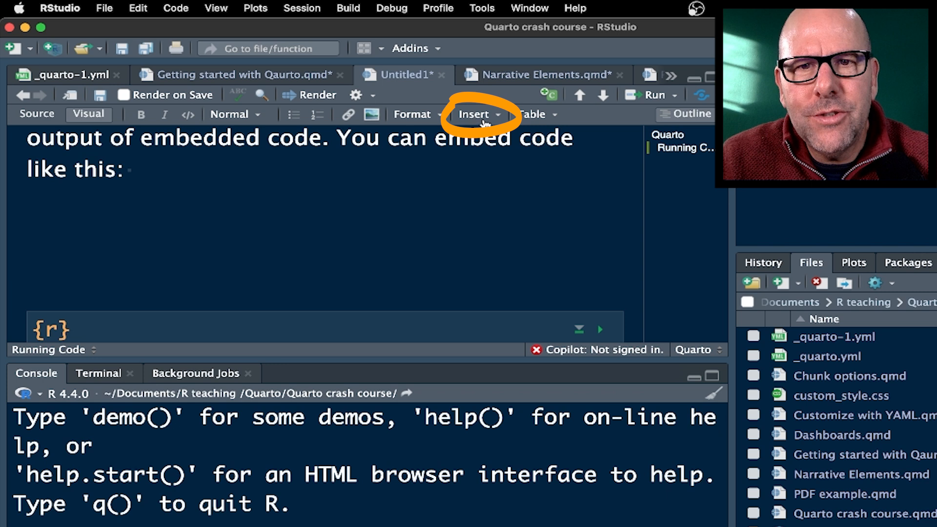
Step: Insert a new empty R executable cell below the line ending 'like this:'
left_click(474, 114)
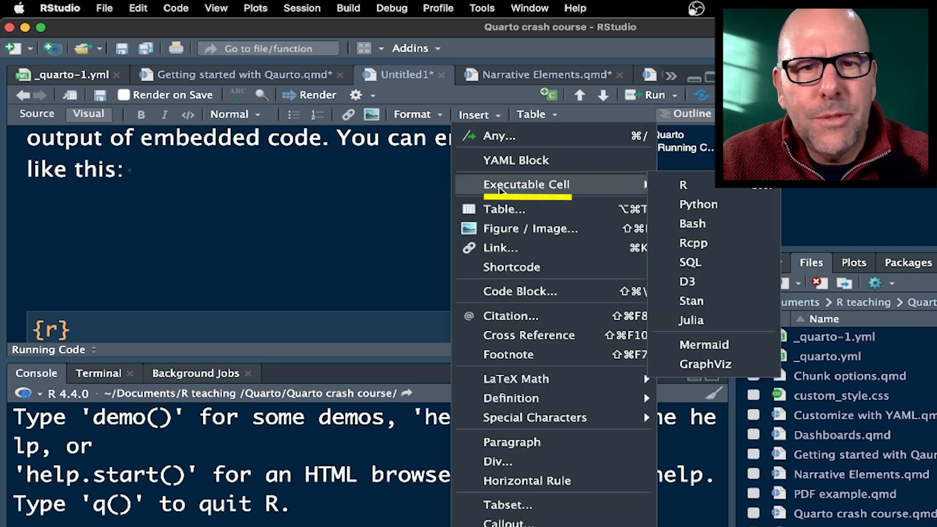
left_click(683, 185)
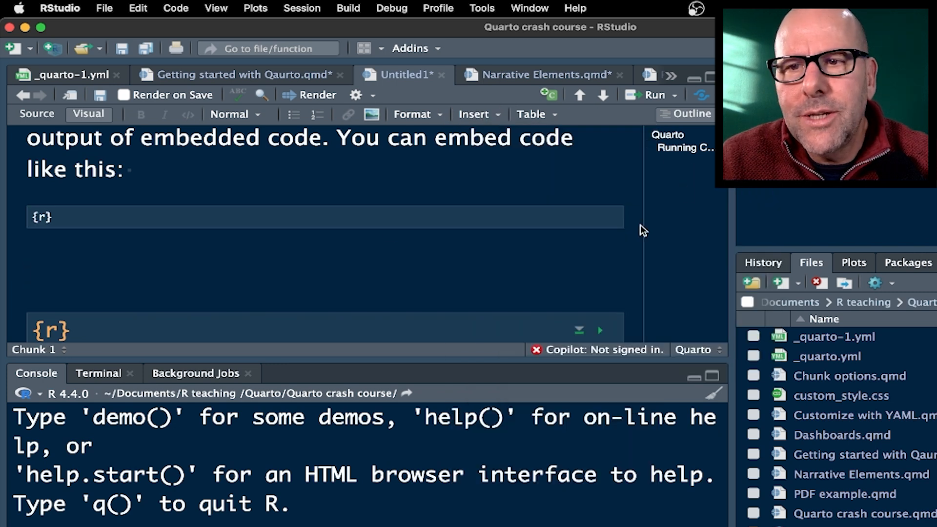
left_click(234, 245)
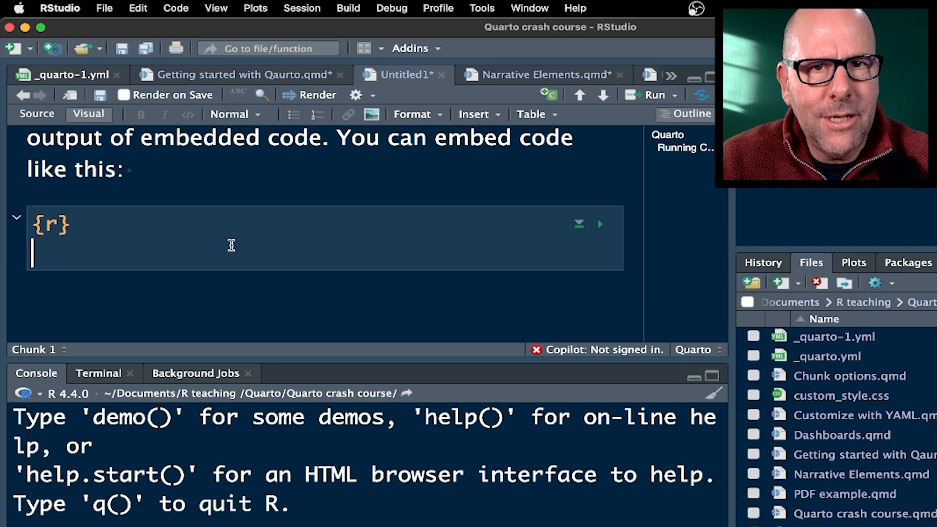
mouse_move(299, 152)
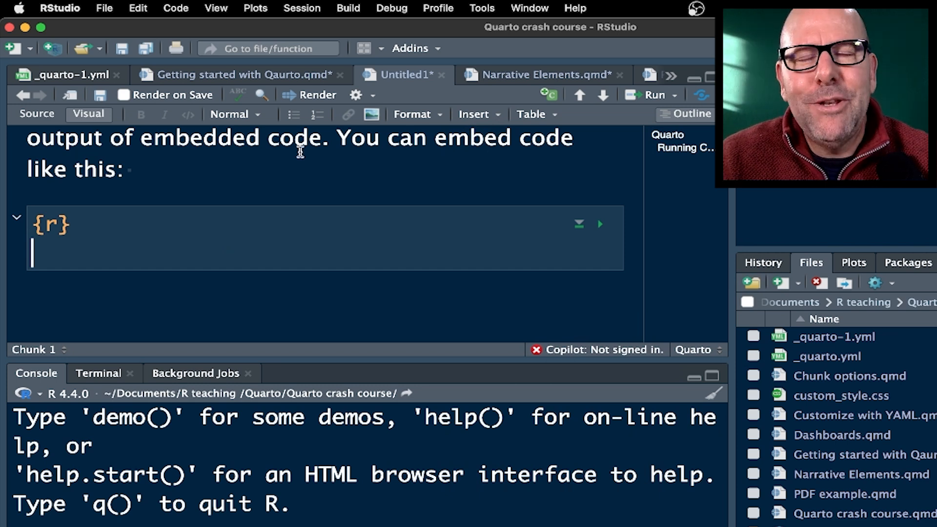